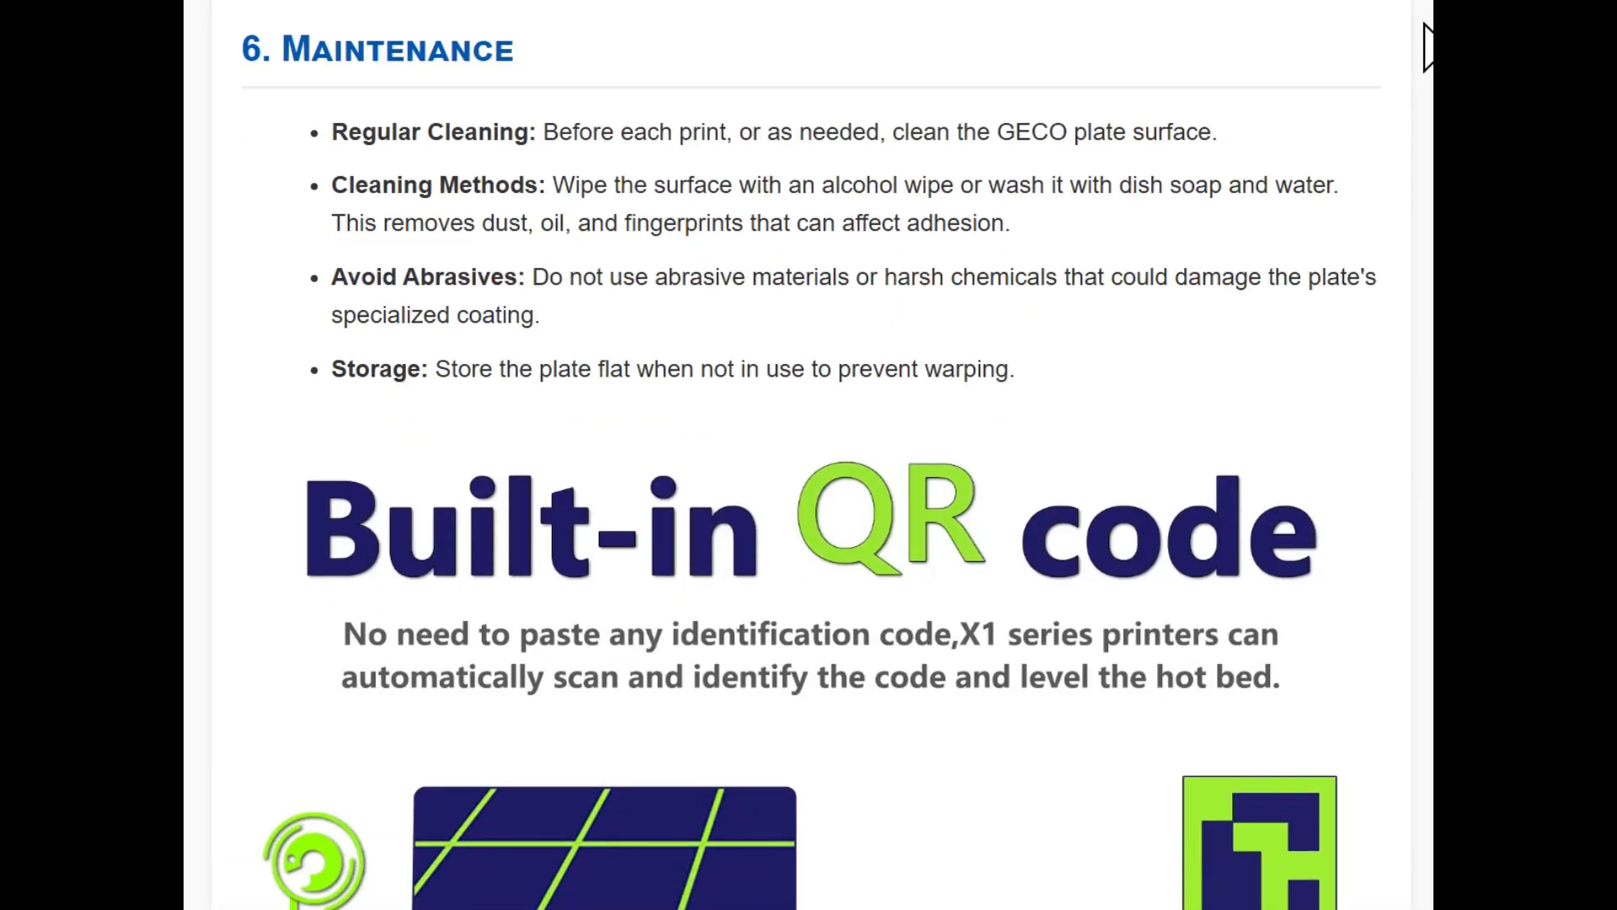
{"action": "scroll", "scroll_direction": "down", "scroll_amount": 3}
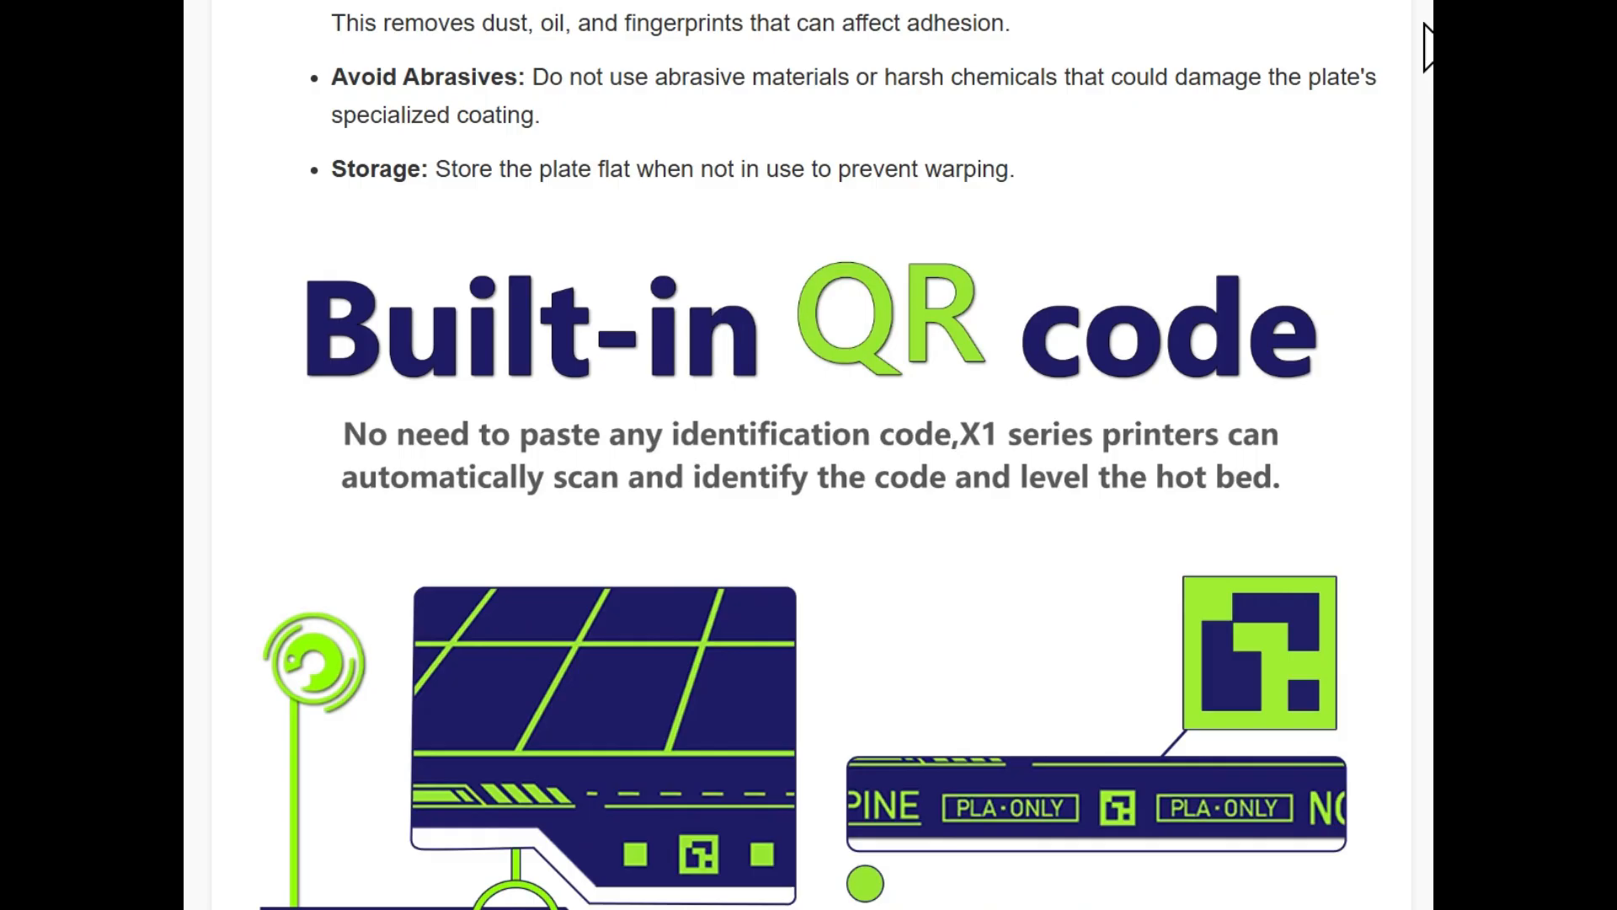
{"action": "scroll", "scroll_direction": "down", "scroll_amount": 3}
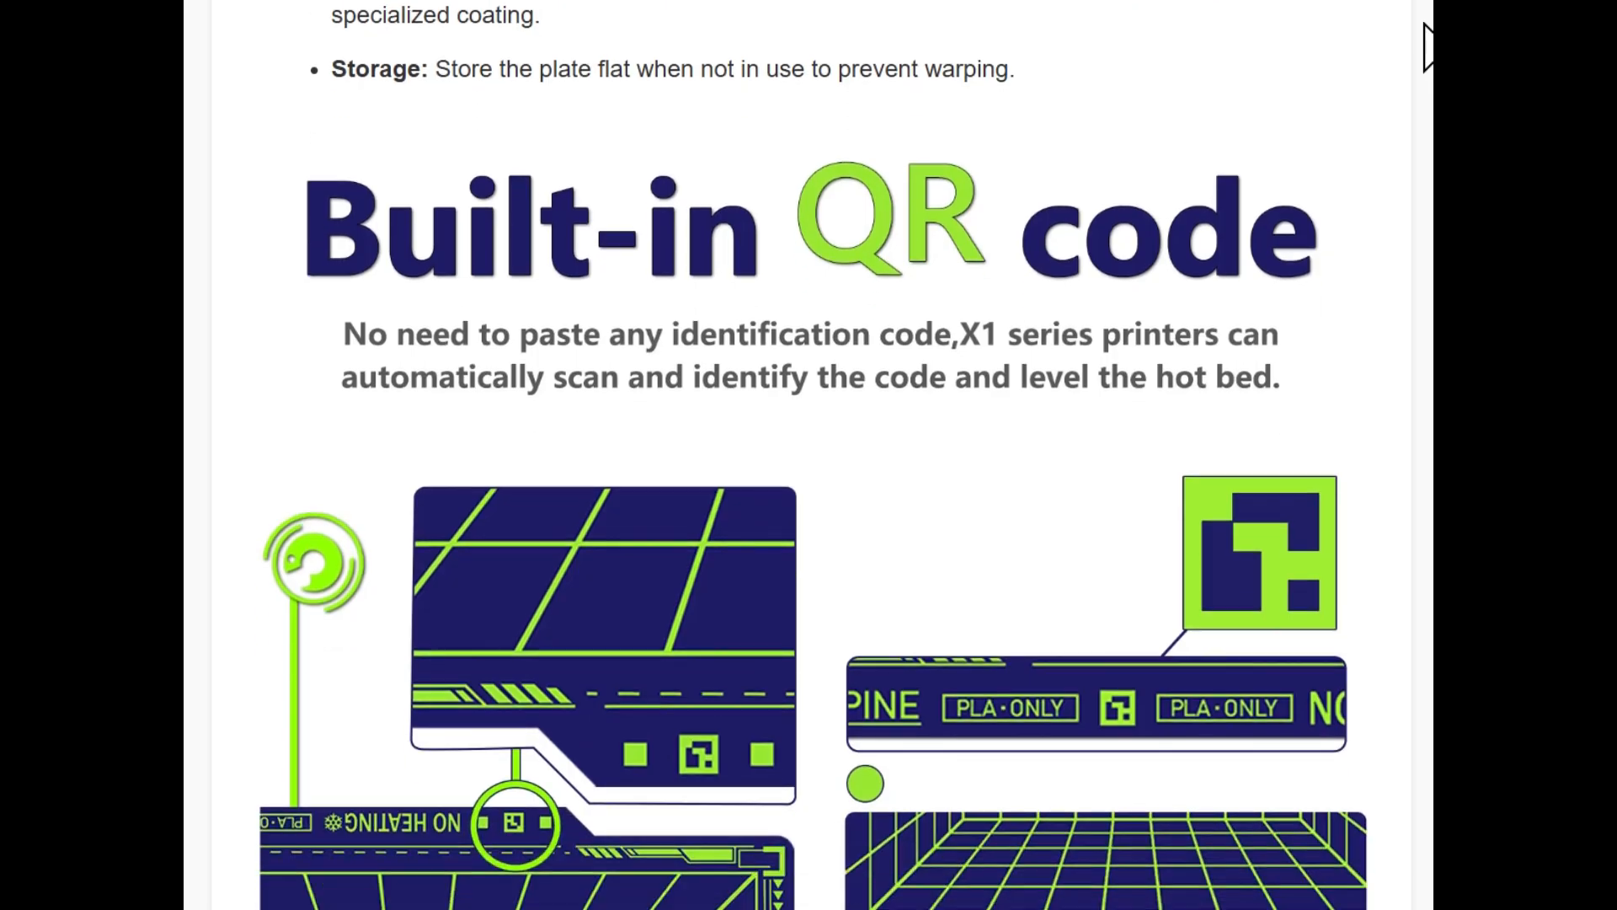
{"action": "scroll", "scroll_direction": "down", "scroll_amount": 3}
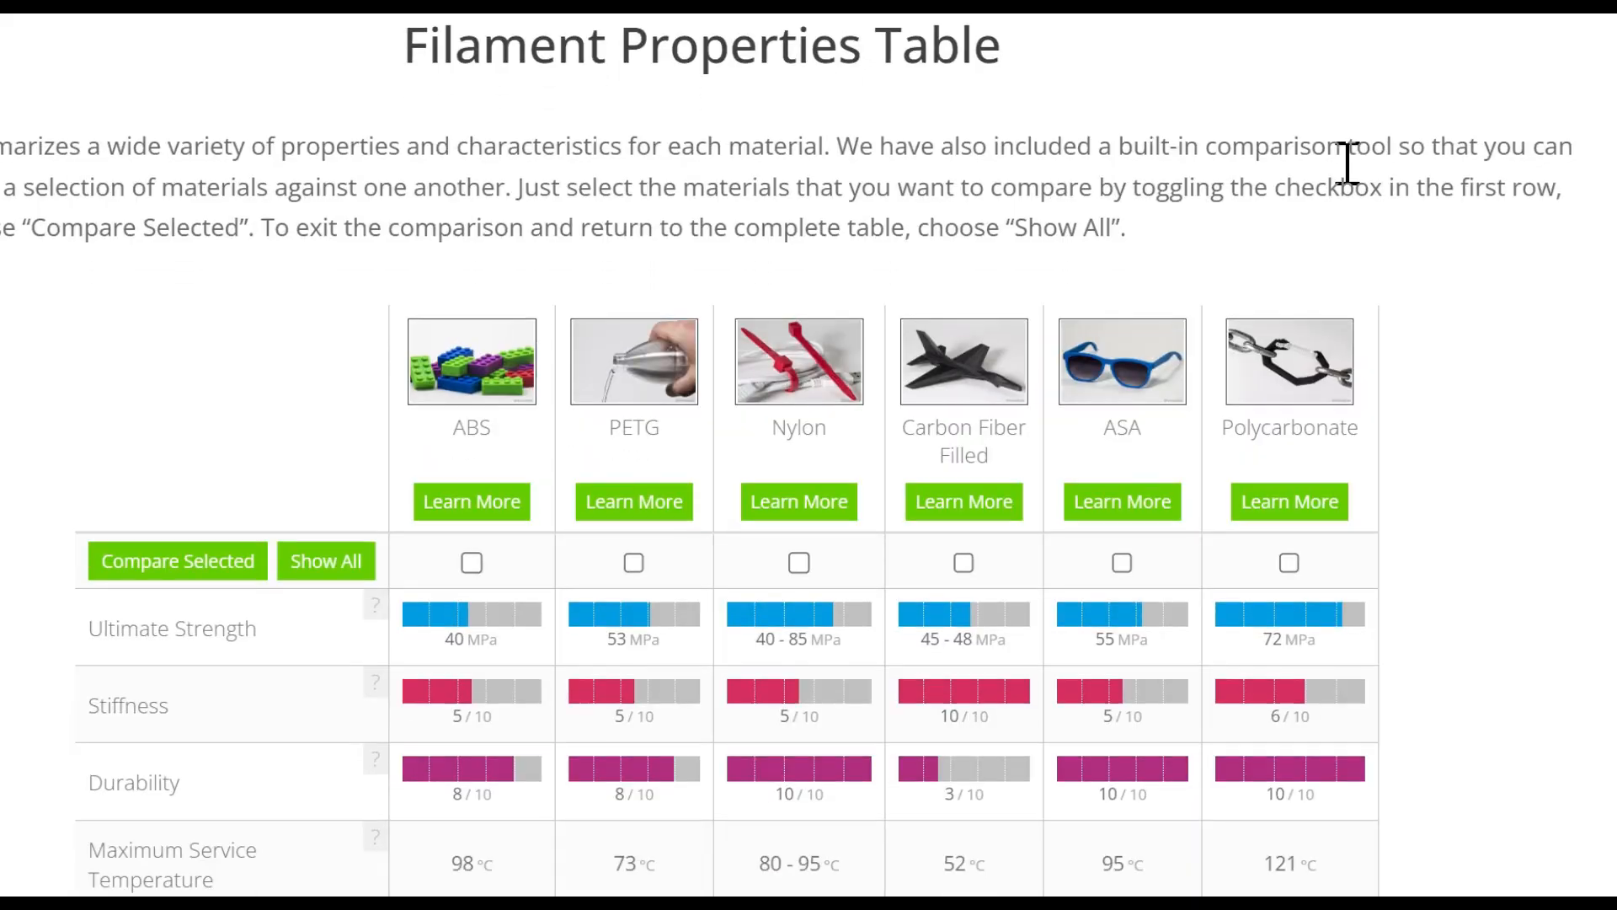
{"action": "scroll", "scroll_direction": "down", "scroll_amount": 3}
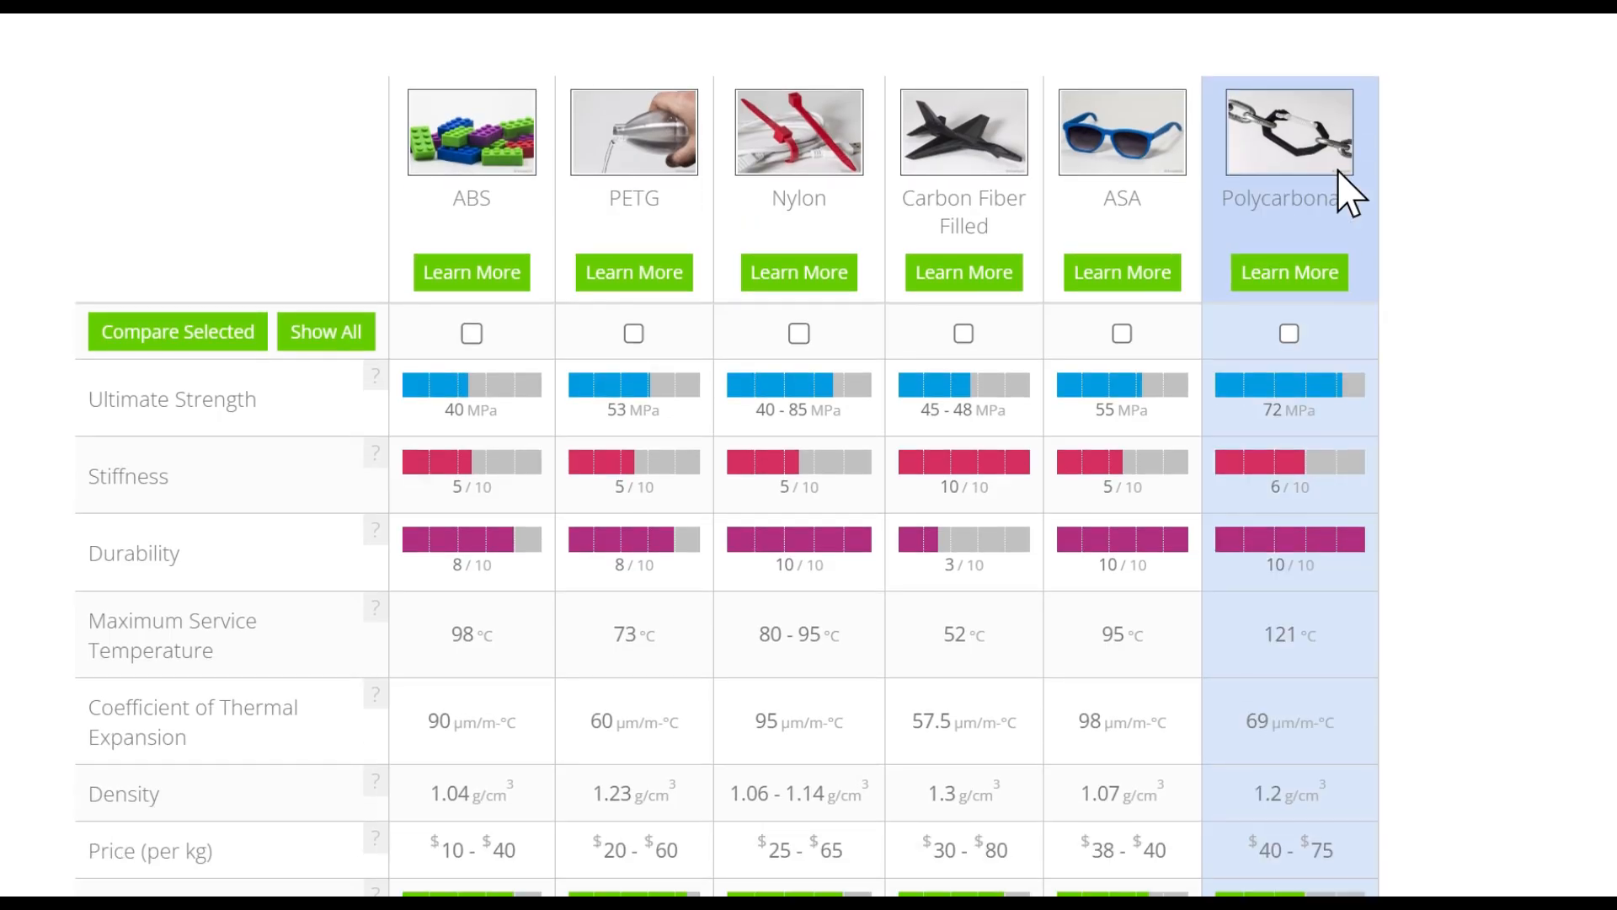
{"action": "scroll", "scroll_direction": "down", "scroll_amount": 3}
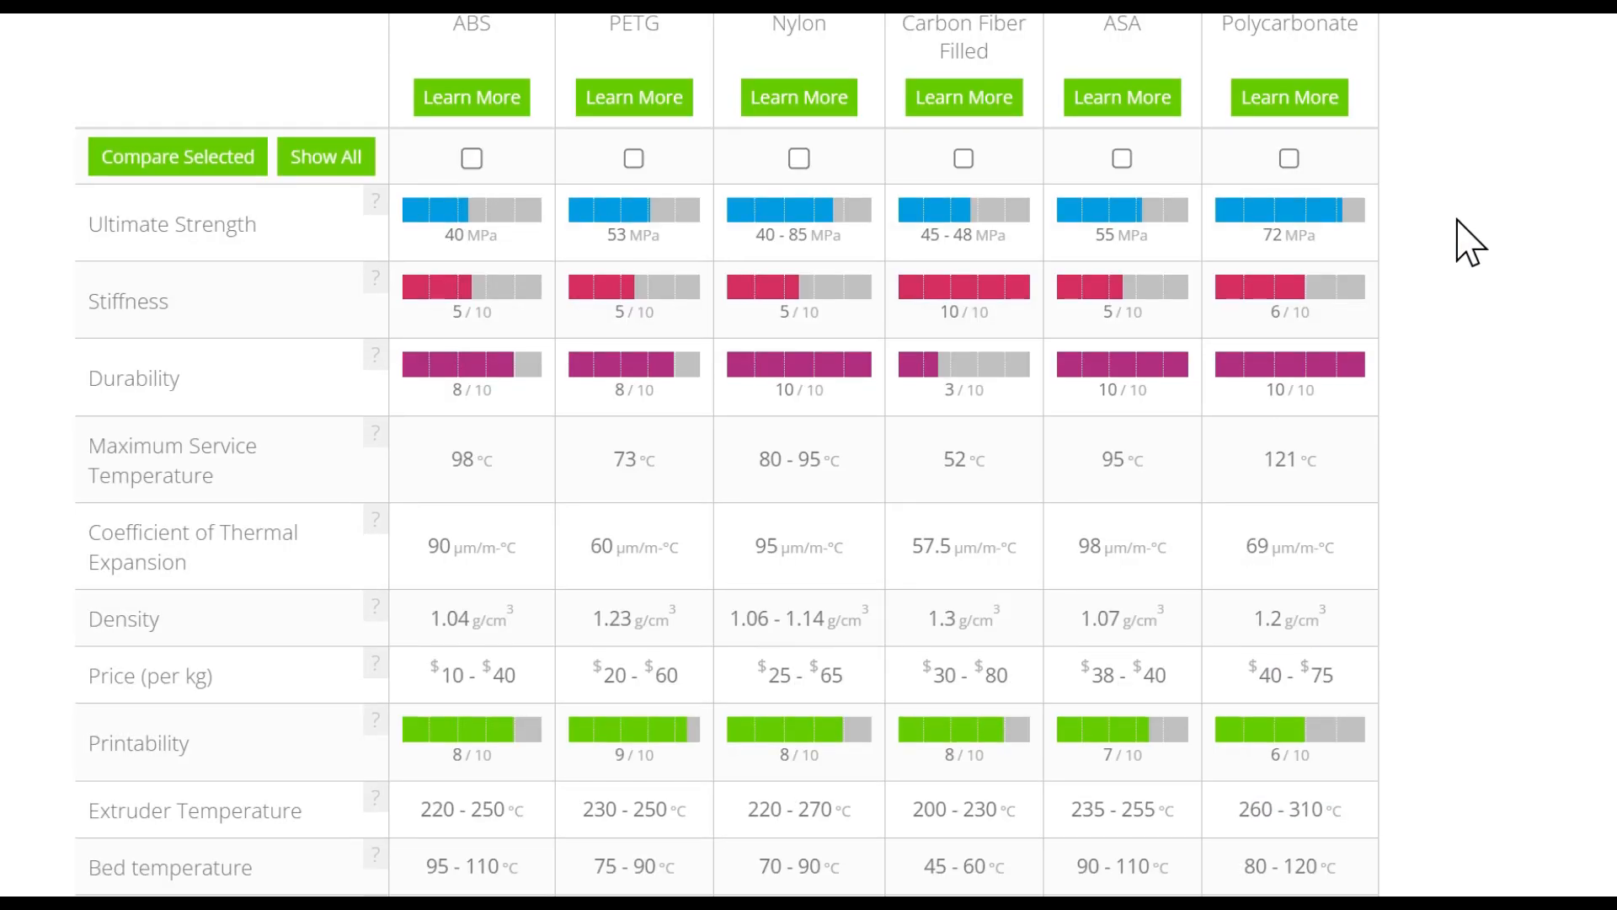
{"action": "scroll", "scroll_direction": "down", "scroll_amount": 3}
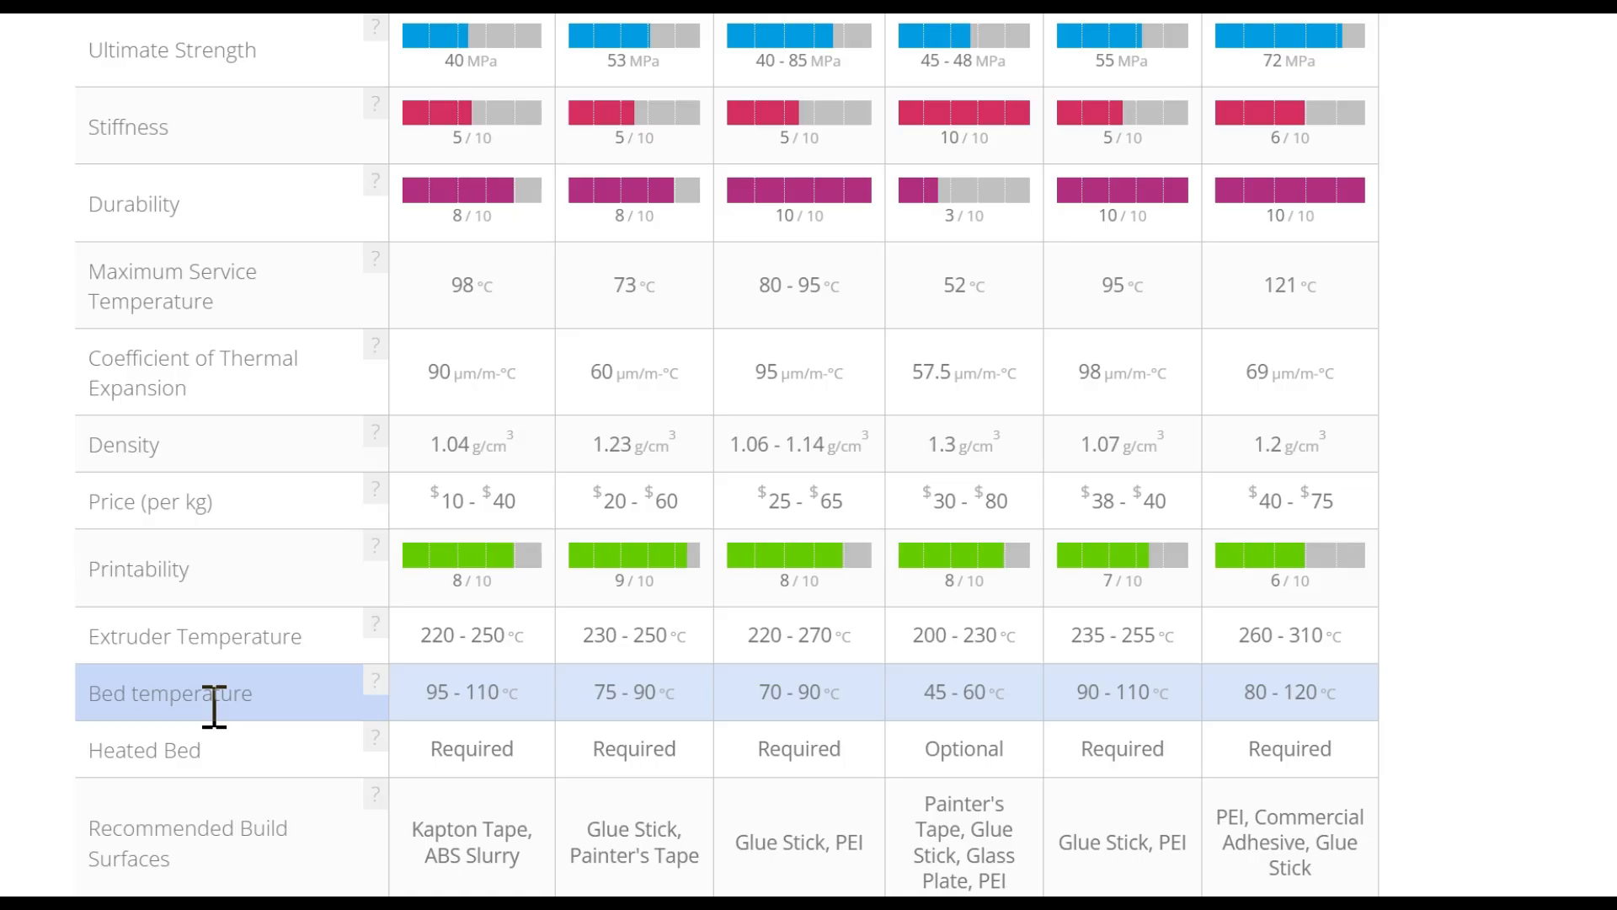